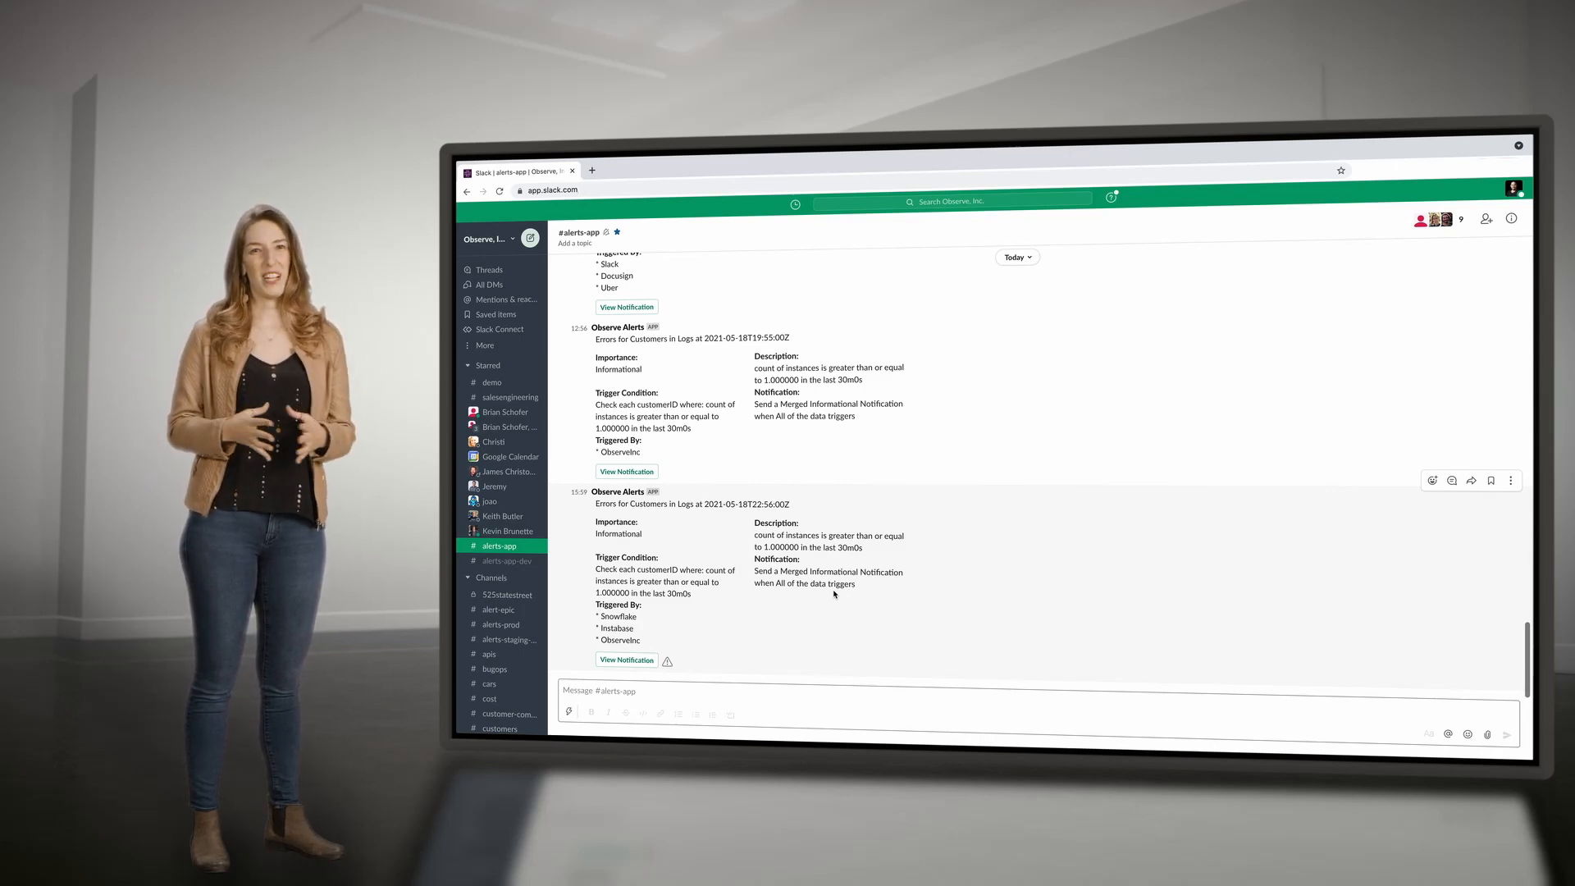
Step: View the latest Errors for Customers in Logs alert notification from #alerts-app in Observe
{"action": "left_click", "coordinate": [625, 660]}
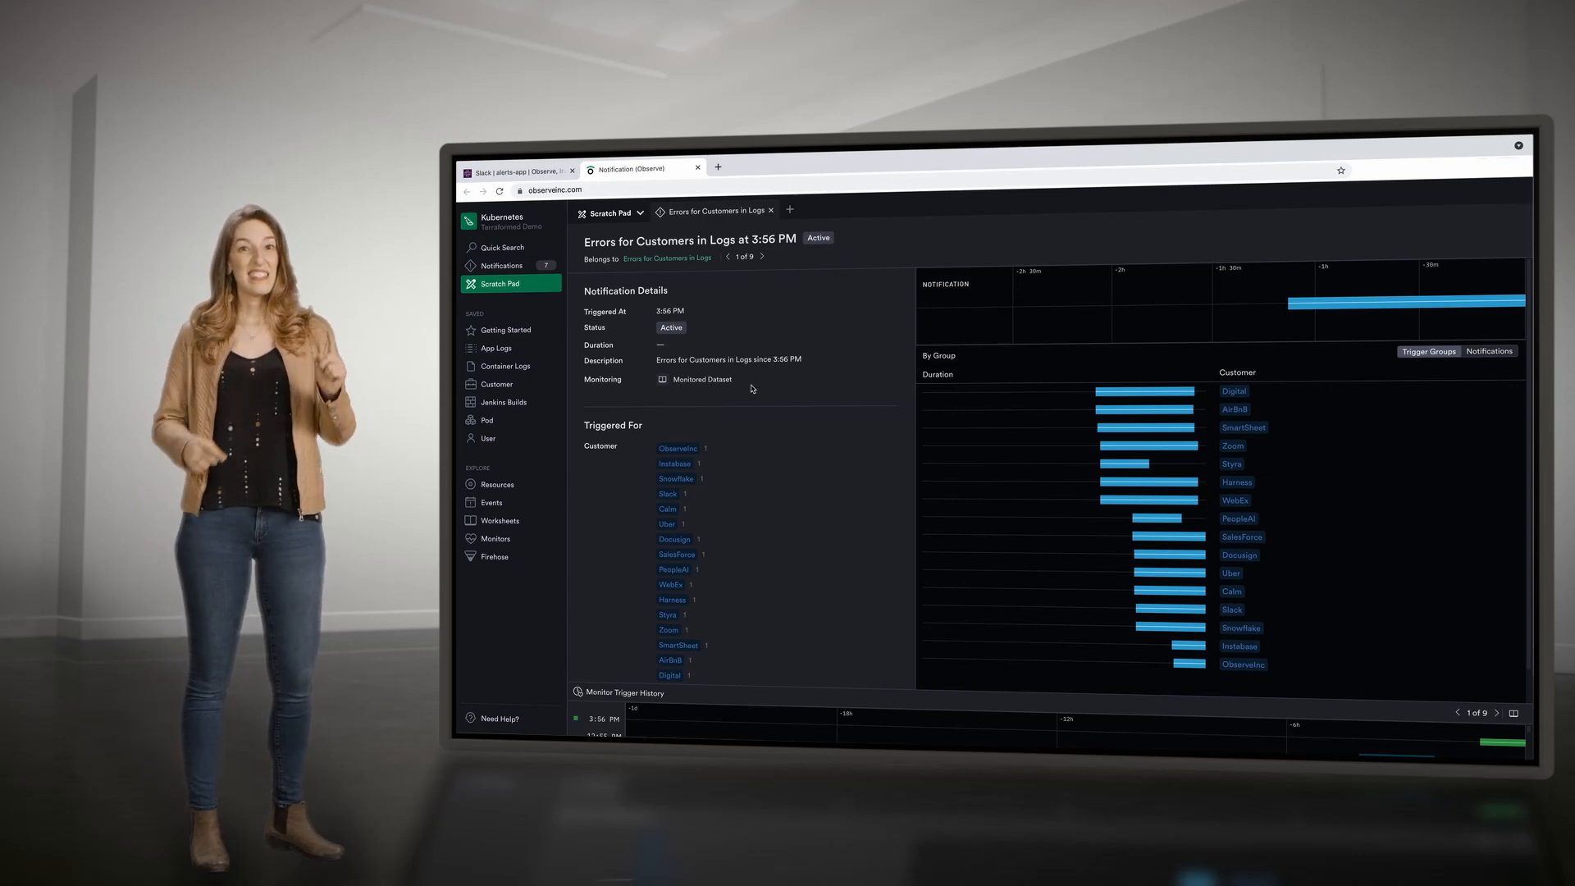
Step: Review the Triggered For list of affected customers on the notification detail
{"action": "scroll", "scroll_direction": "down", "scroll_amount": 3}
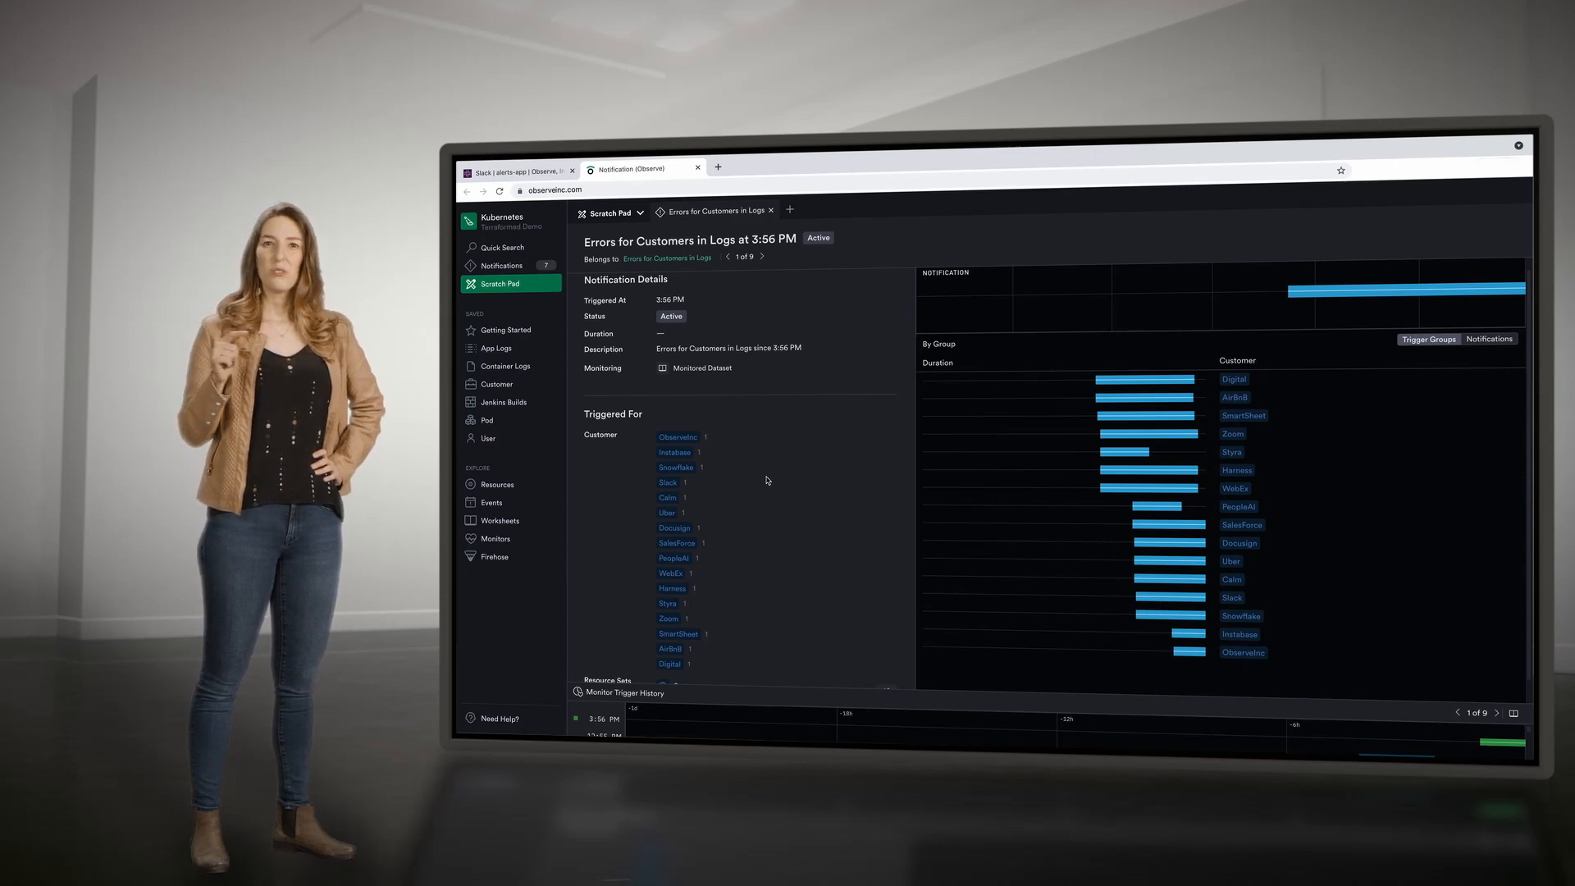
Step: Open the monitored App Logs dataset and inspect a full OutOfMemoryError stack trace
{"action": "left_click", "coordinate": [789, 210]}
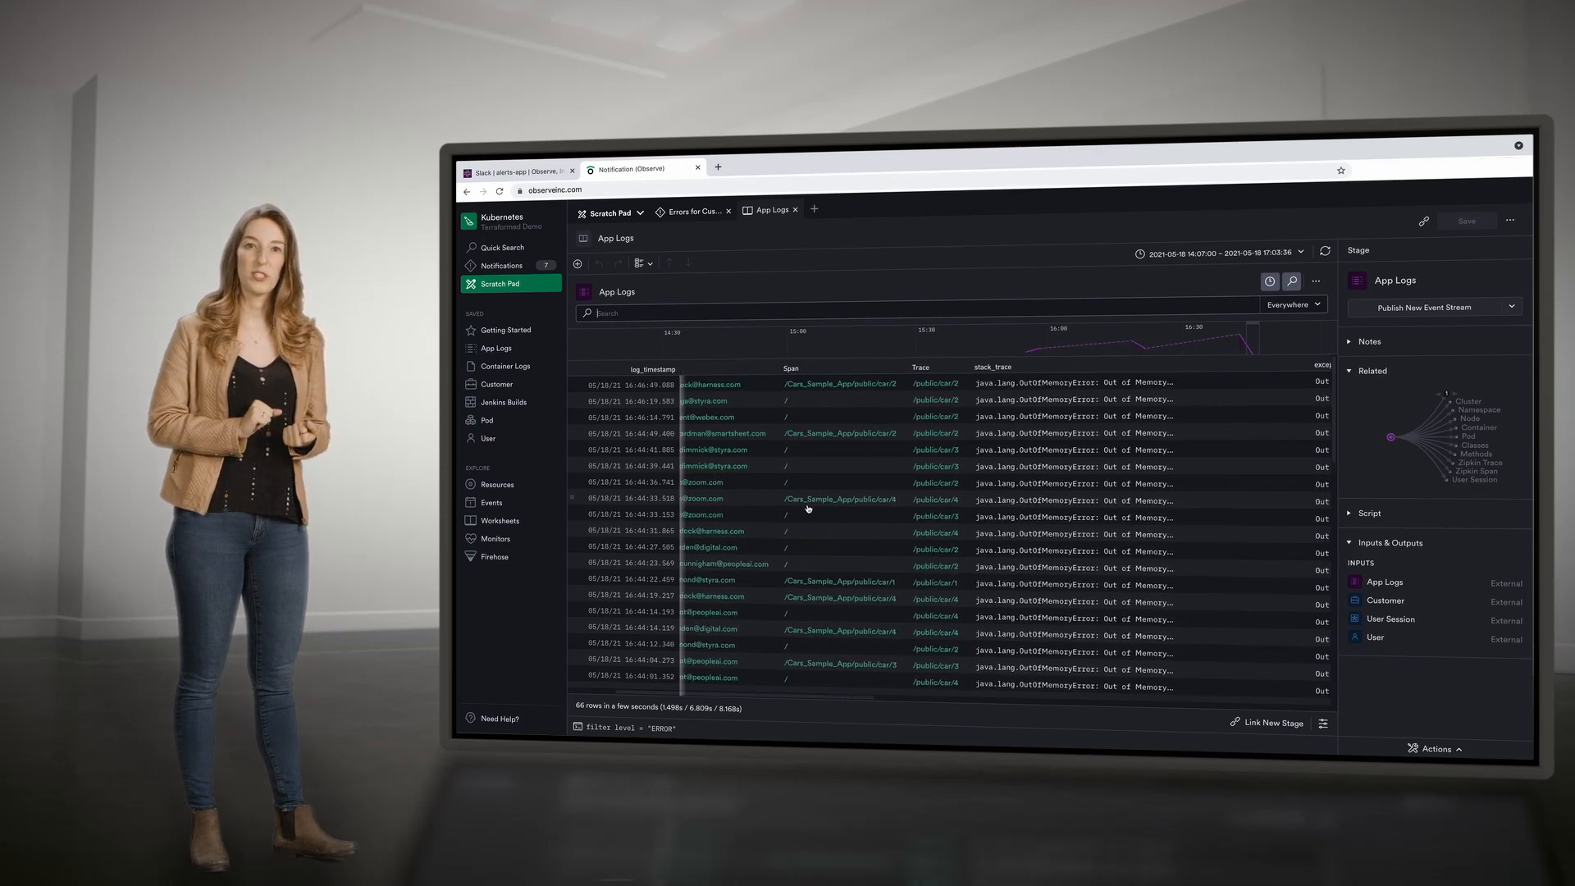
{"action": "left_click", "coordinate": [1004, 499]}
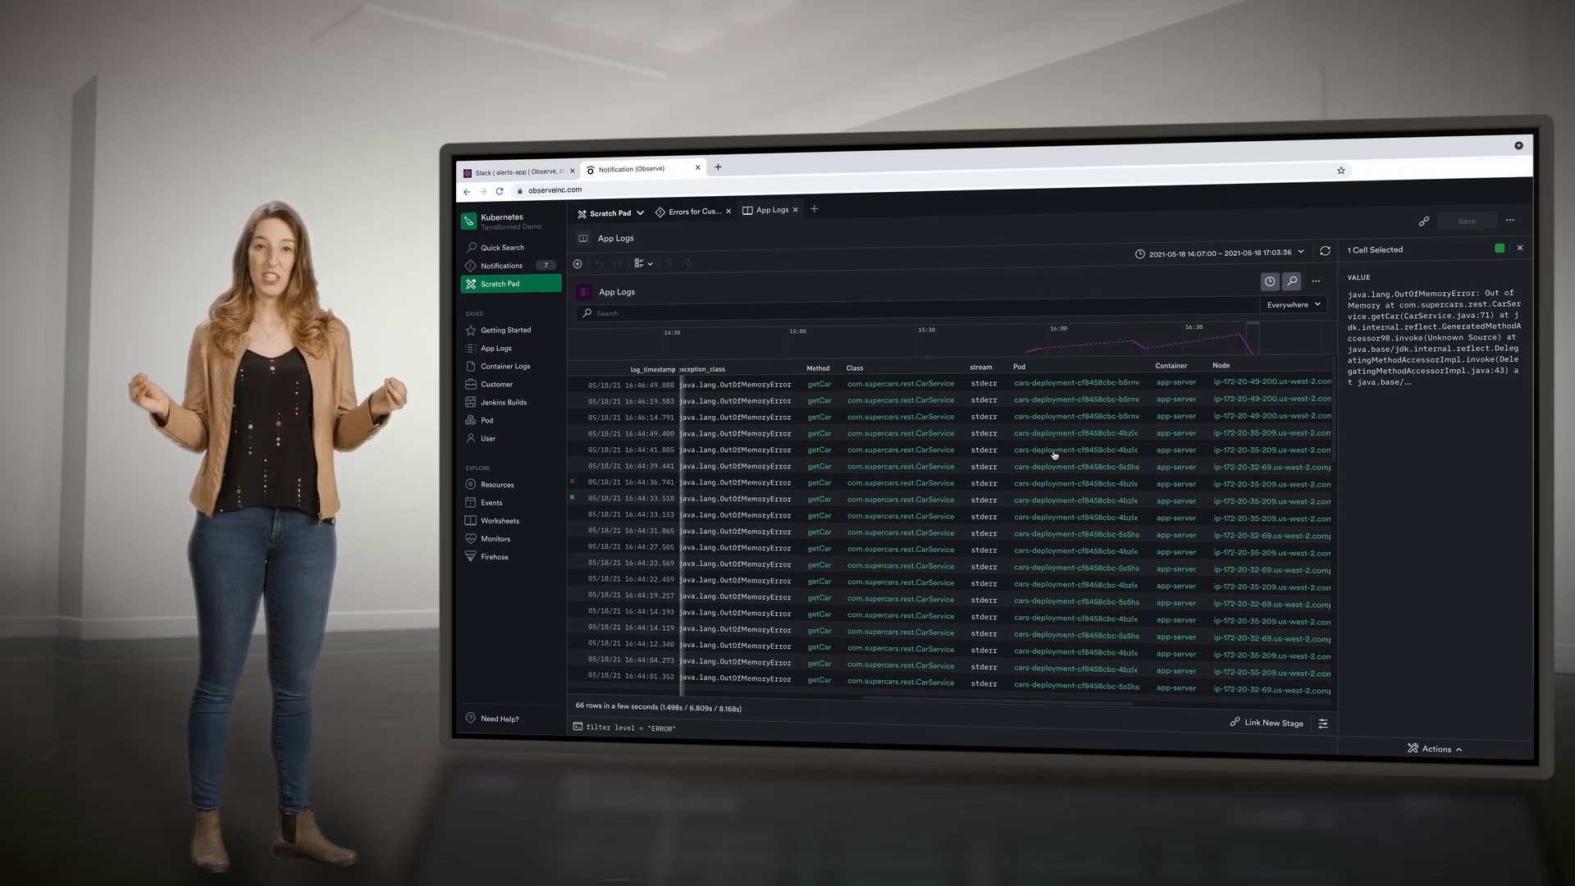
Step: Filter linked resources by Pod to show the 3 application pods behind the errors
{"action": "left_click", "coordinate": [1019, 364]}
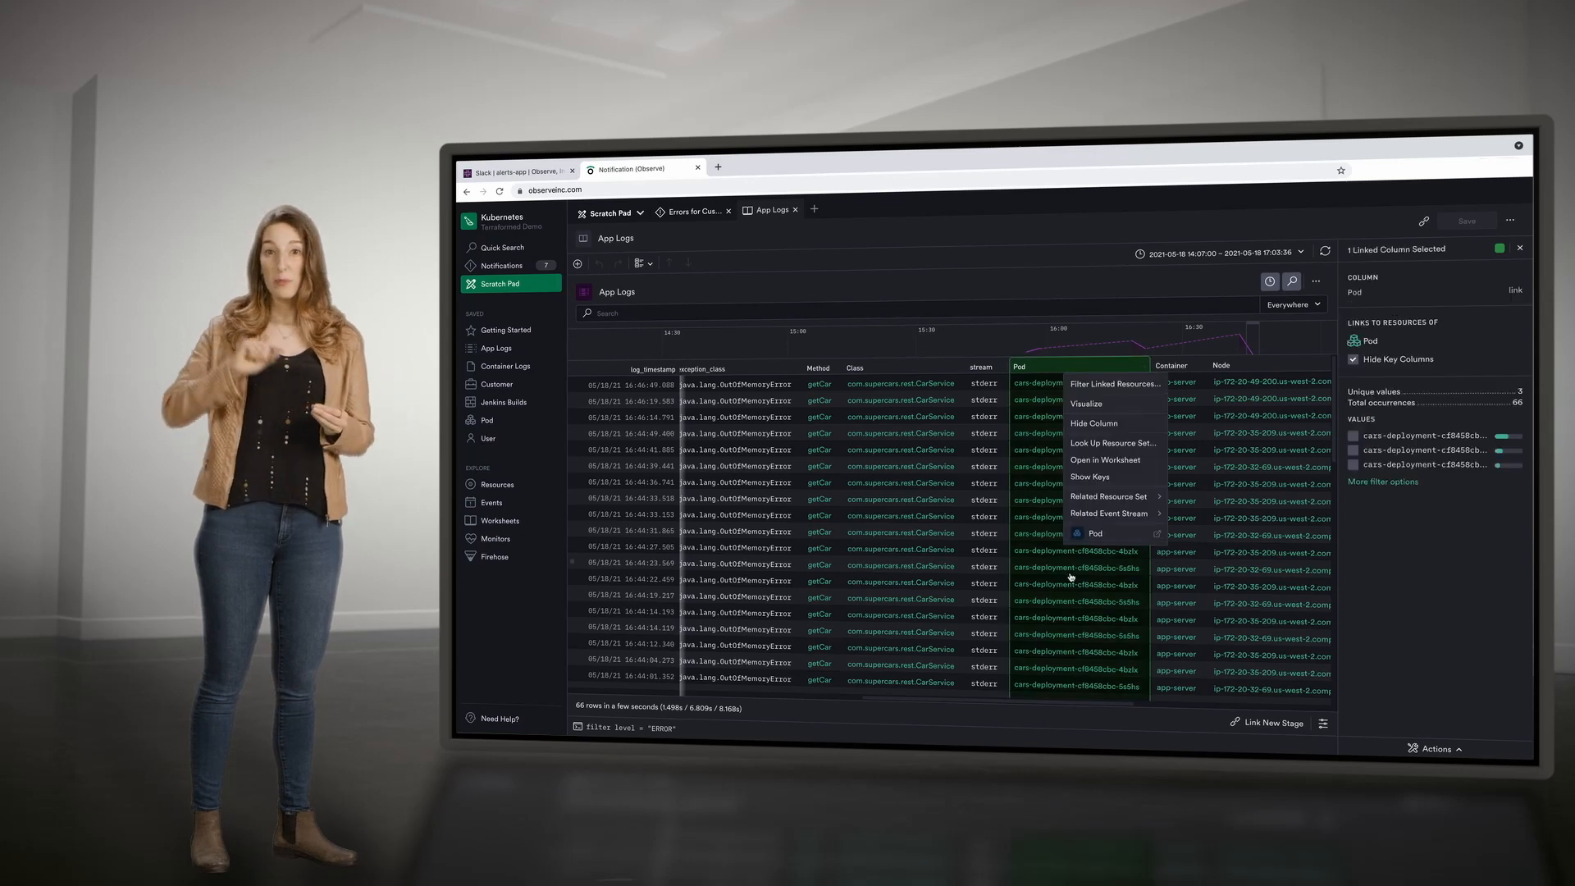
{"action": "left_click", "coordinate": [1094, 534]}
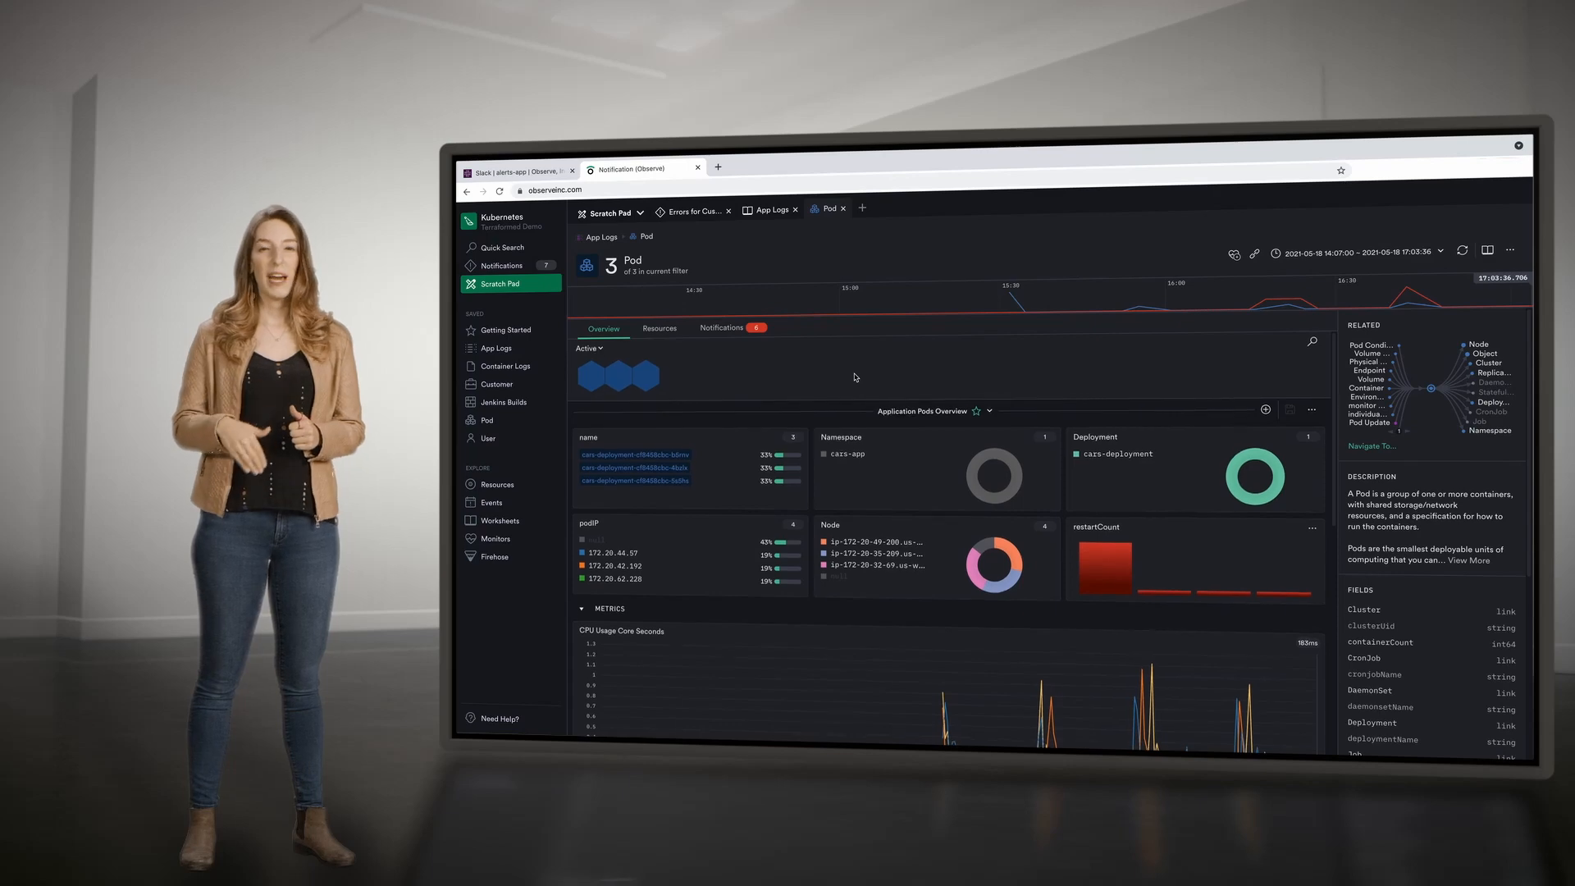
Step: Bring the pods' Metrics section with the Memory Usage chart into view
{"action": "scroll", "scroll_direction": "down", "scroll_amount": 3}
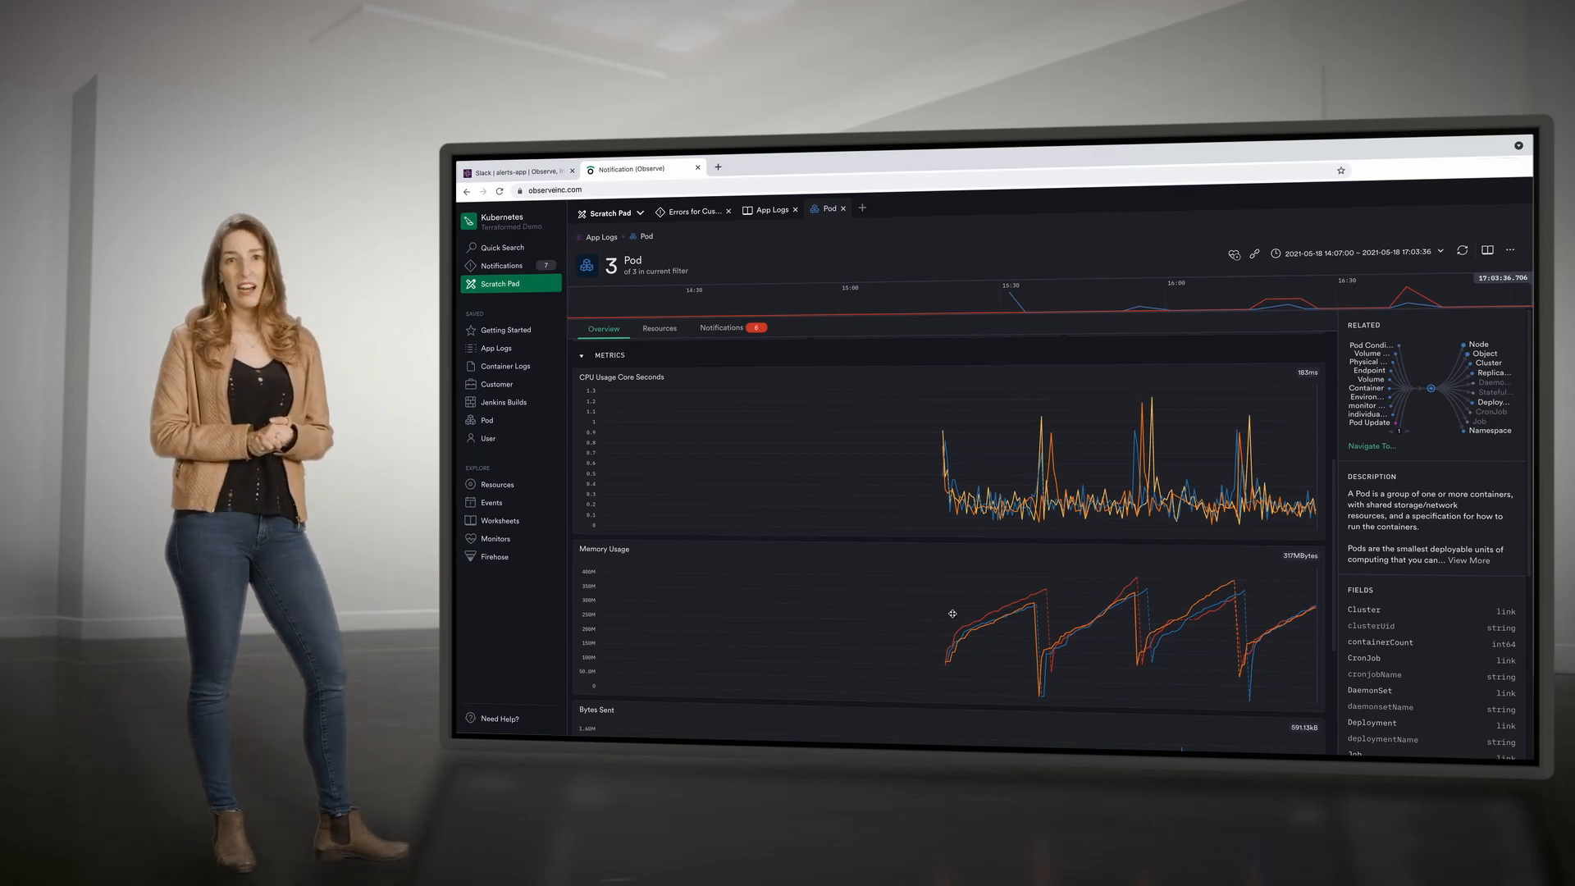
{"action": "mouse_move", "coordinate": [979, 623]}
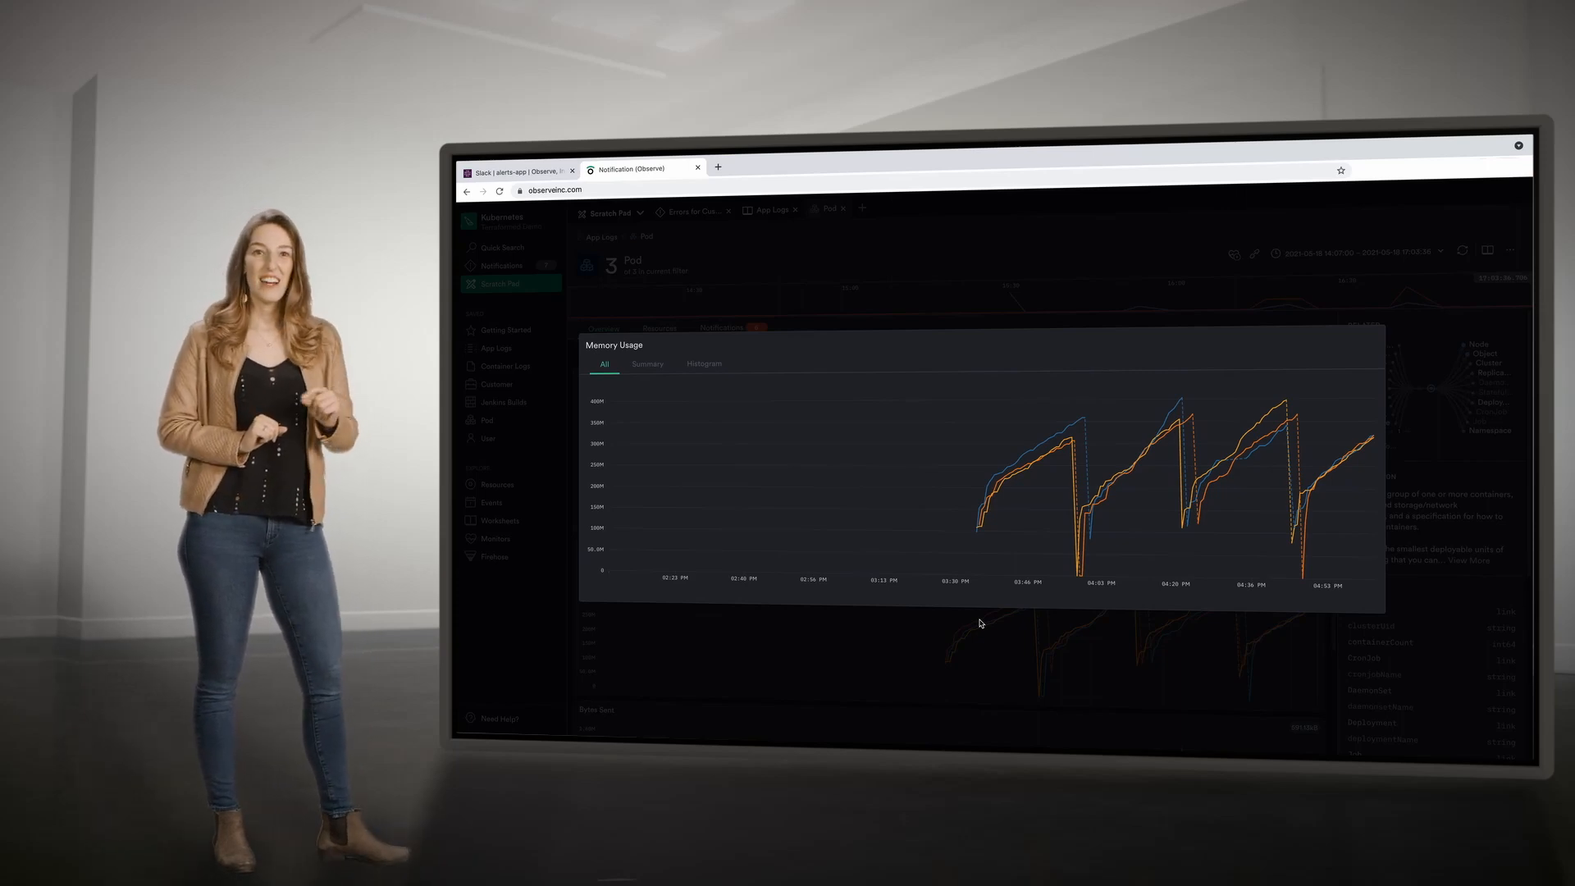
{"action": "mouse_move", "coordinate": [995, 487]}
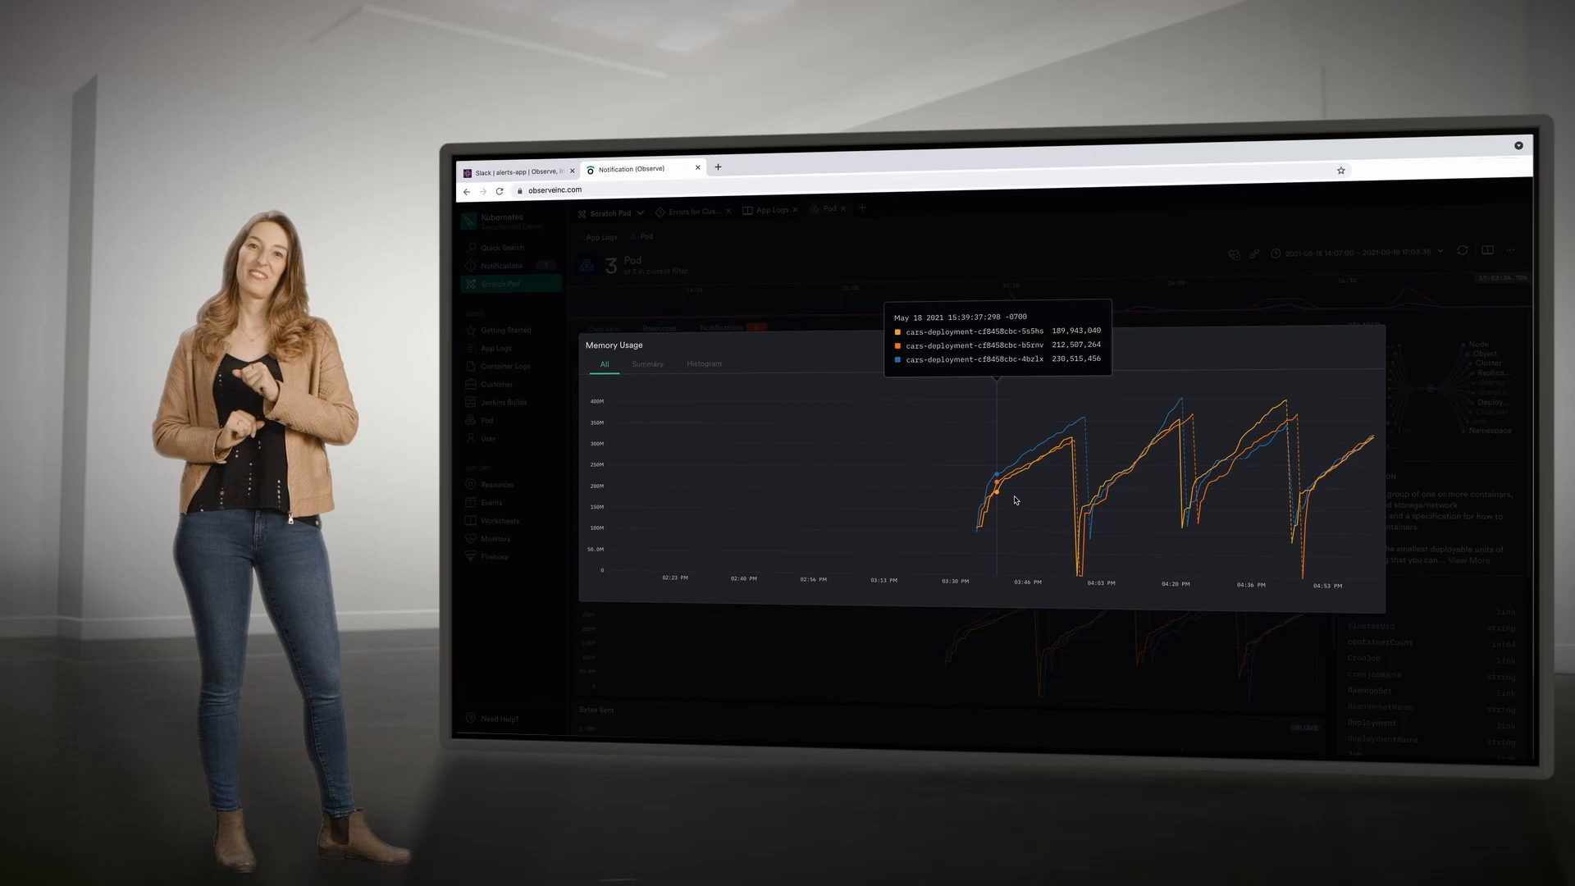
{"action": "mouse_move", "coordinate": [1122, 490]}
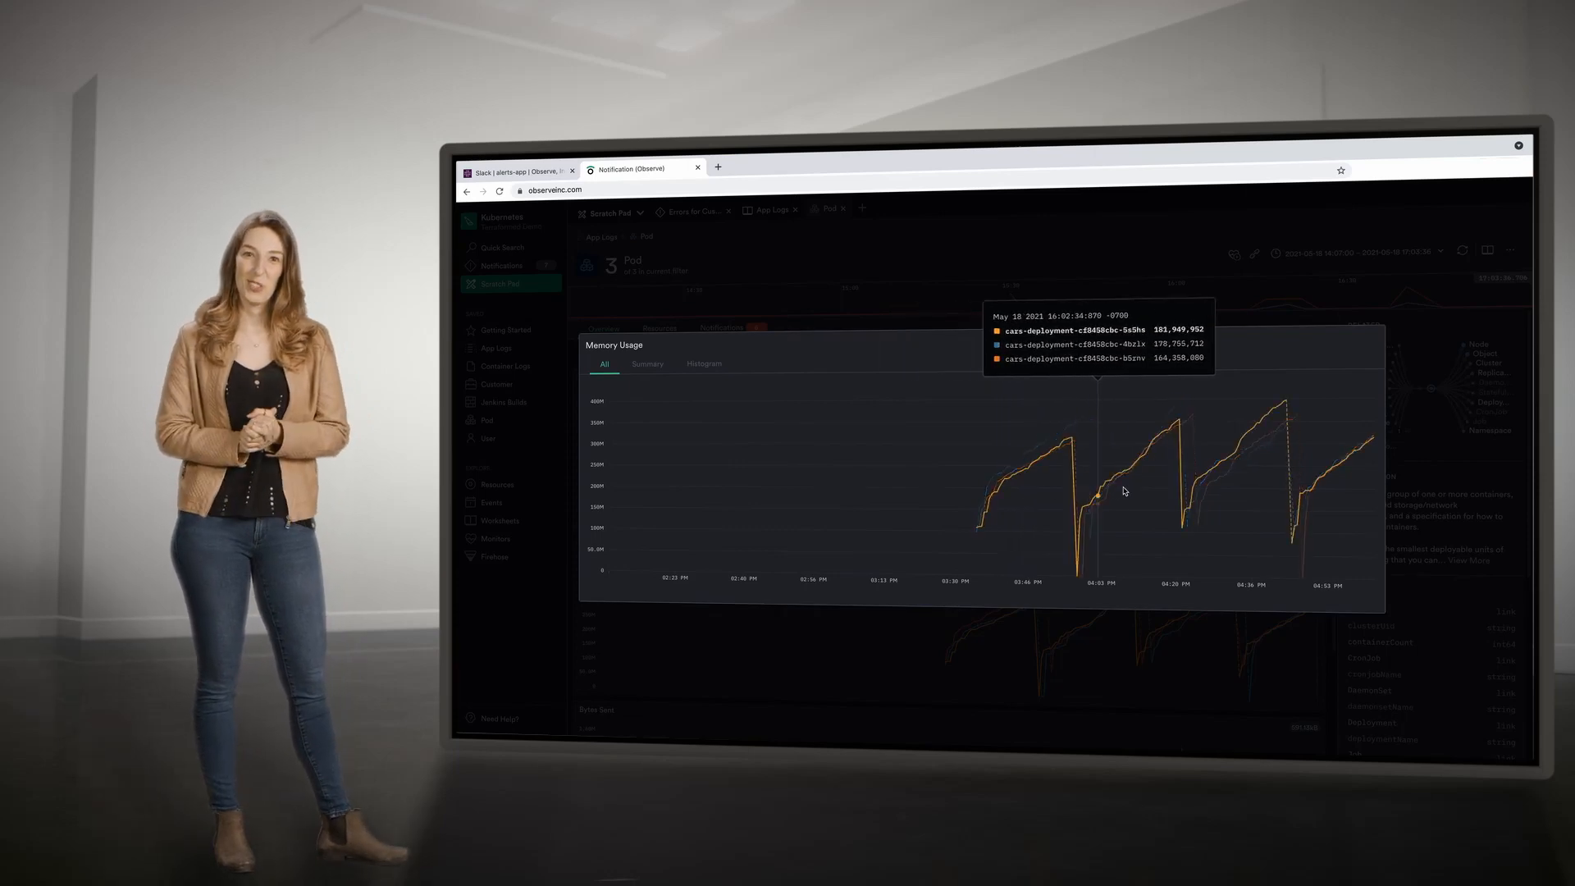
{"action": "mouse_move", "coordinate": [1029, 667]}
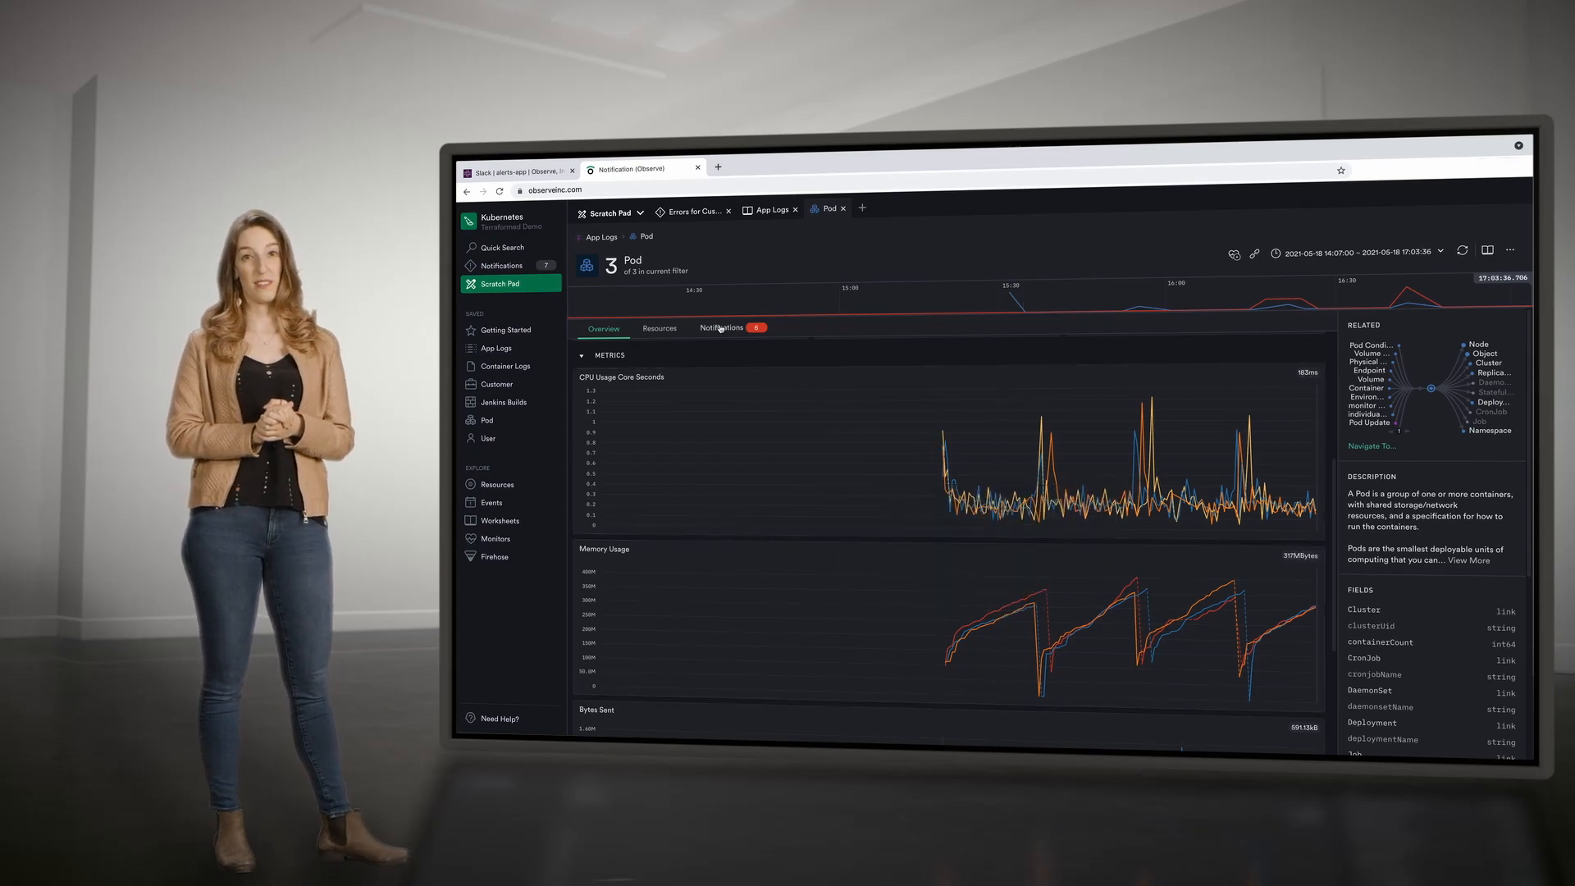
Step: Review the pods' Pod Frequently Restarting notifications and return to the overview
{"action": "left_click", "coordinate": [722, 328]}
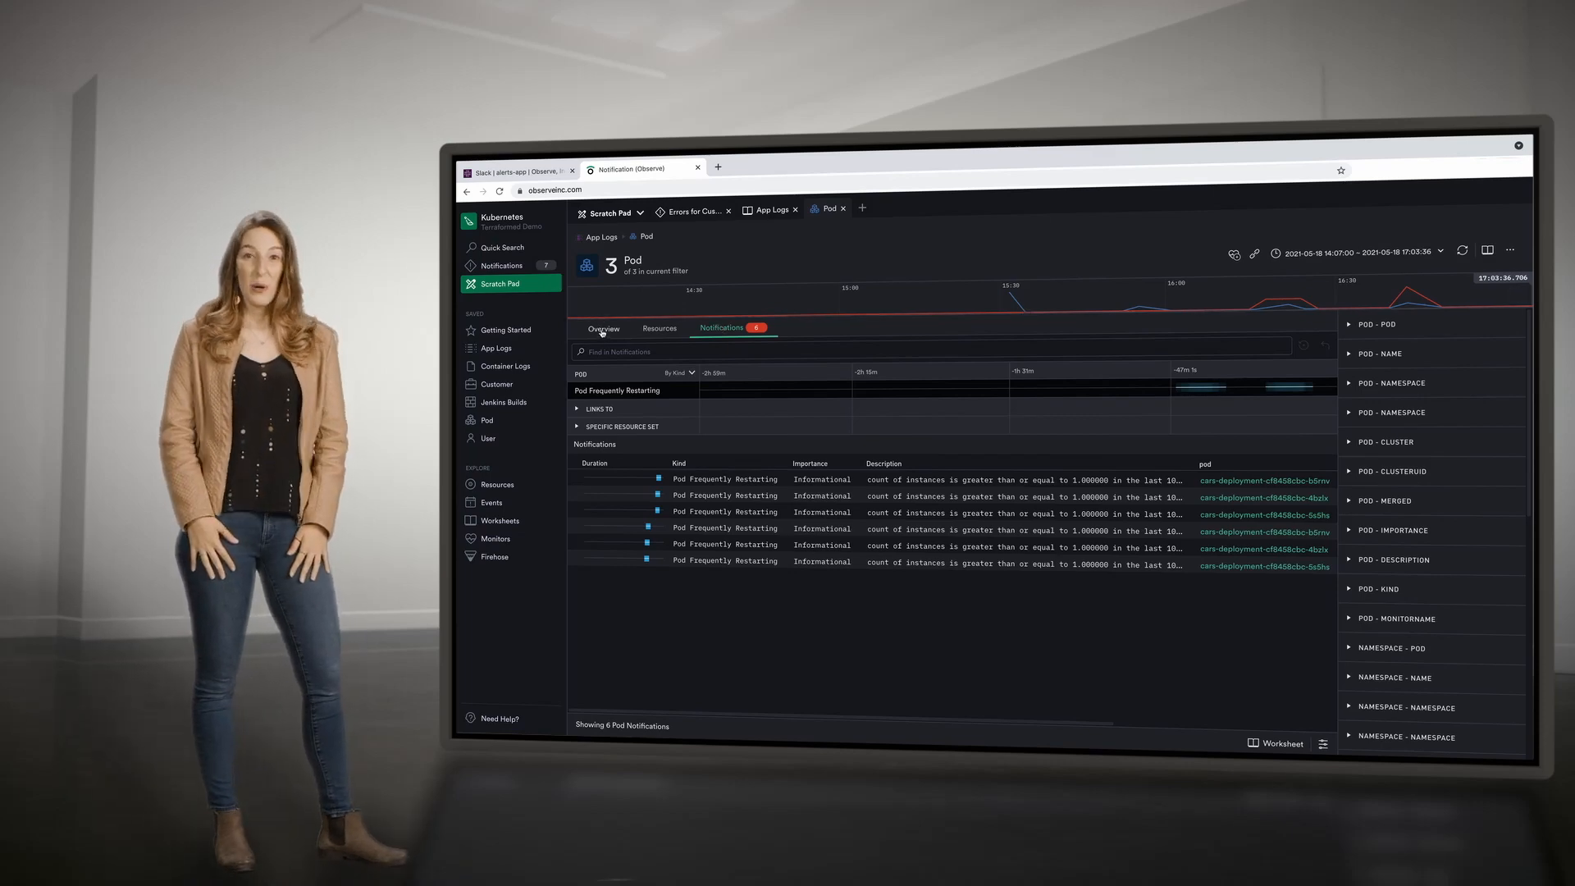
{"action": "left_click", "coordinate": [604, 328]}
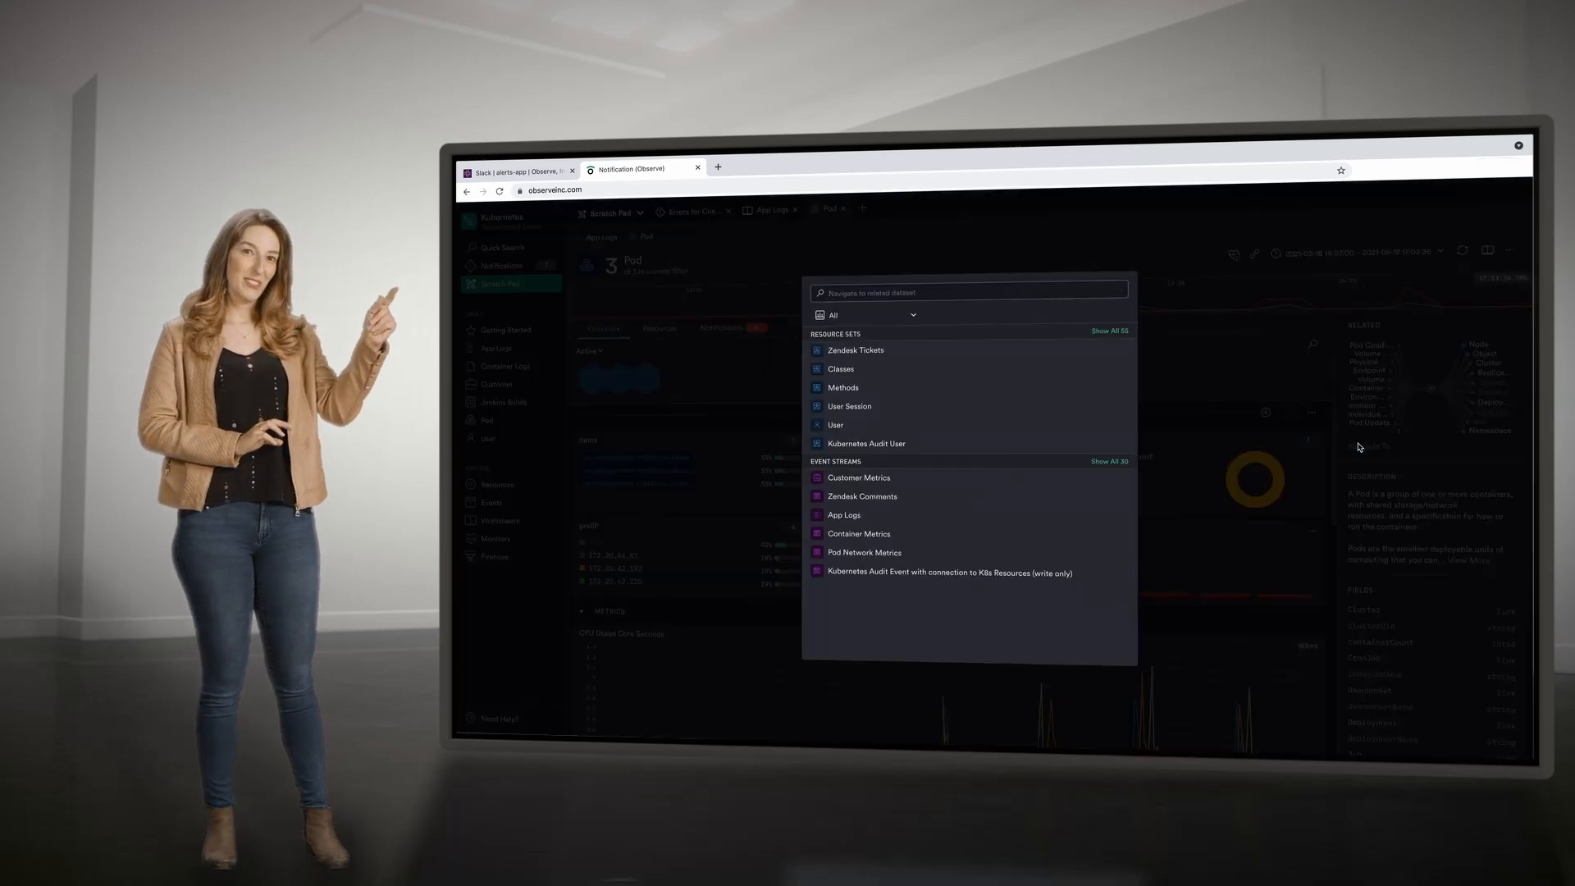
Step: Navigate to the related Jenkins Builds dataset by searching 'build'
{"action": "type", "text": "build"}
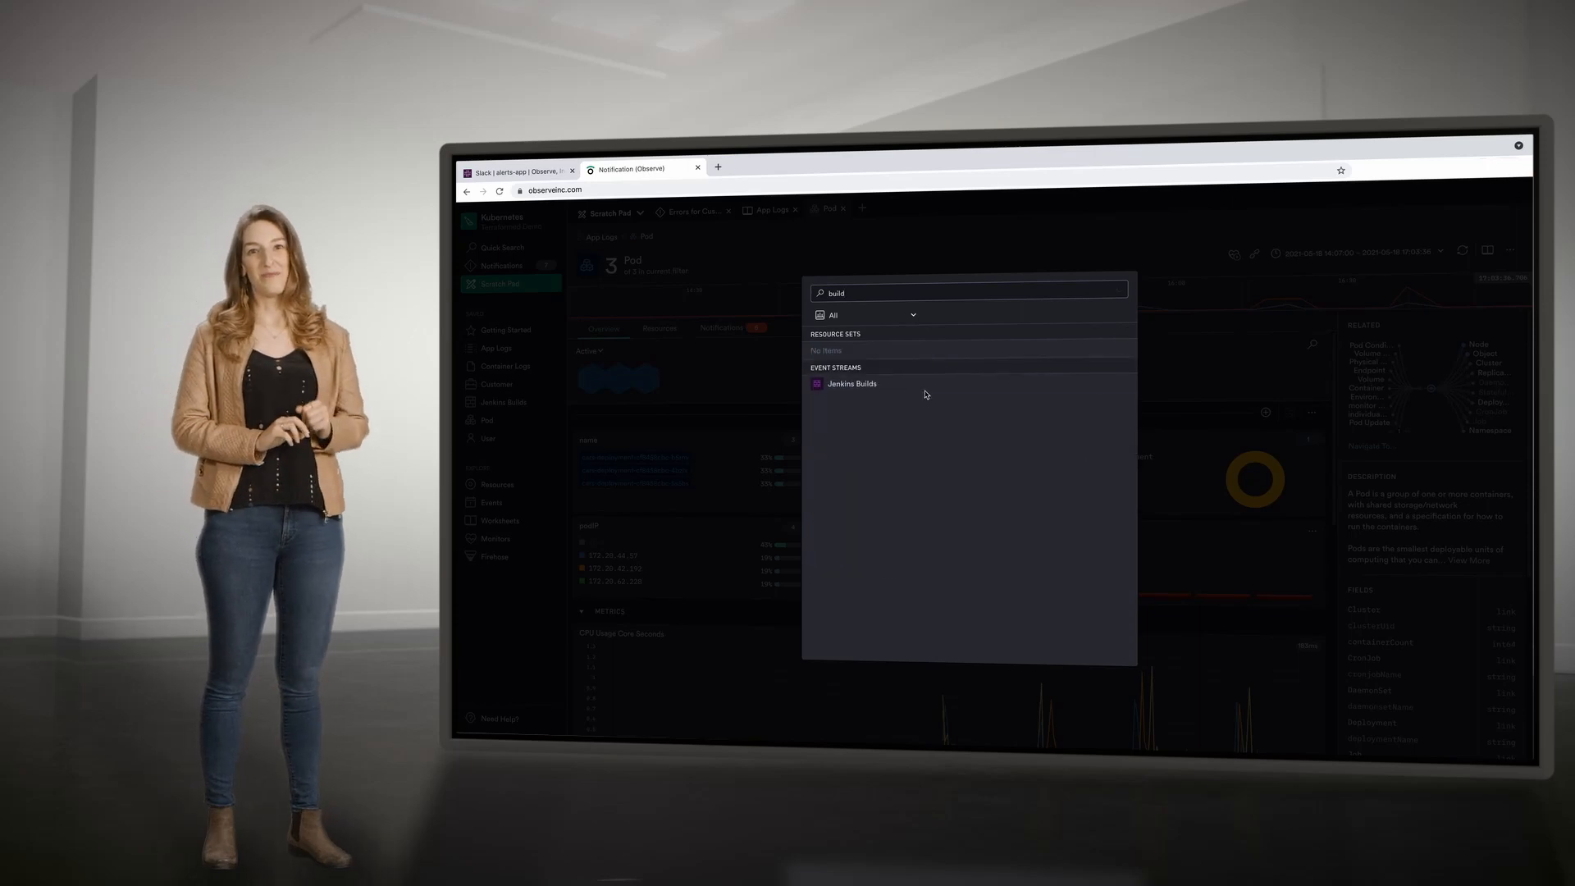
{"action": "left_click", "coordinate": [851, 384]}
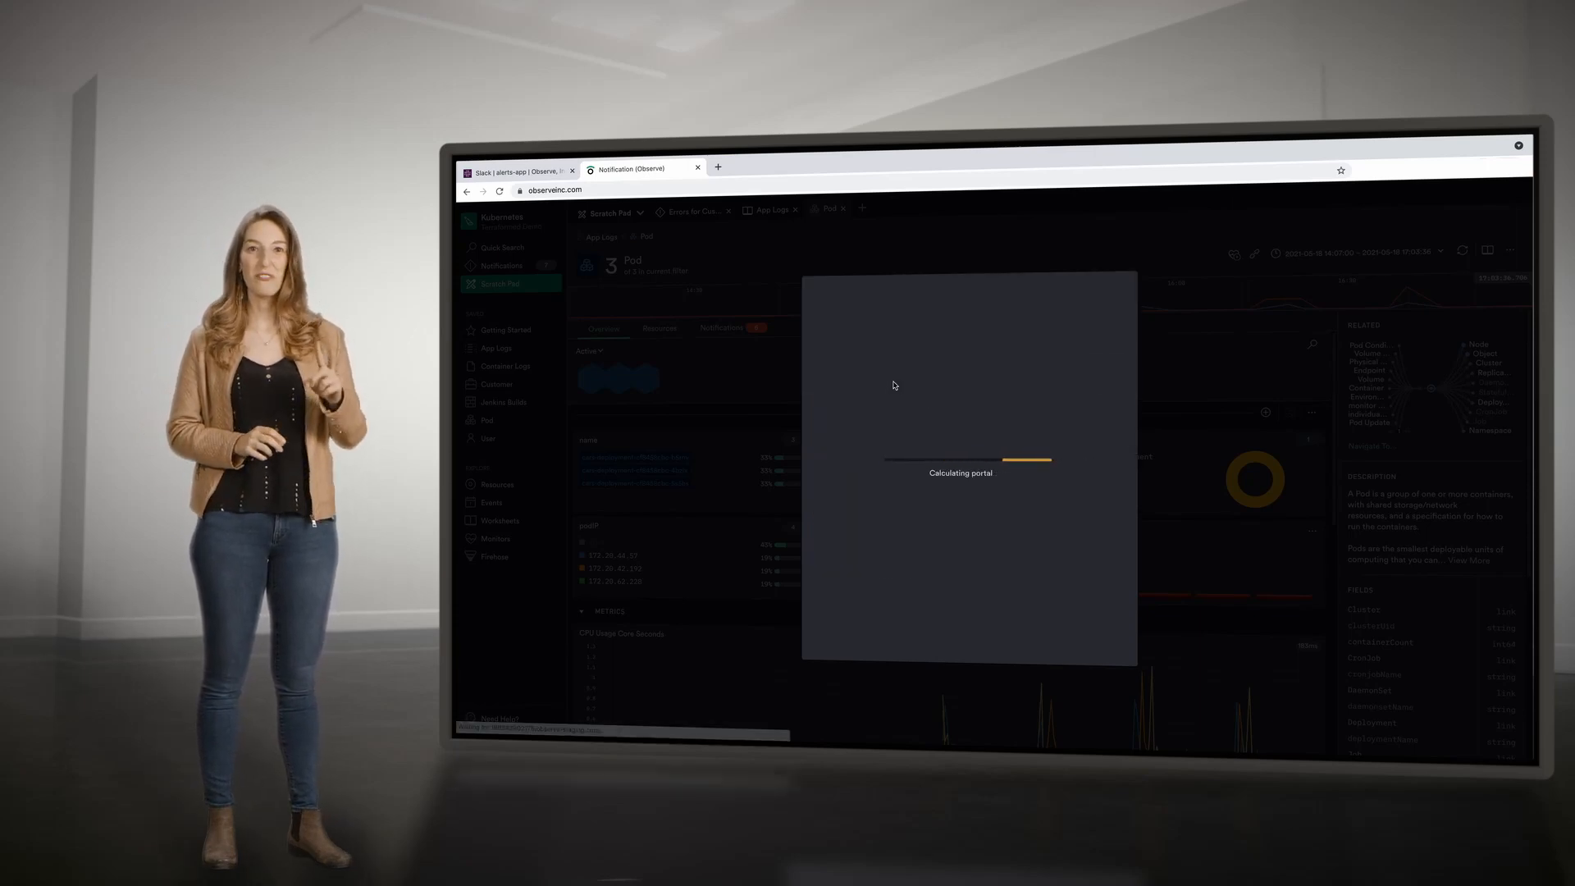
{"action": "left_click", "coordinate": [503, 402]}
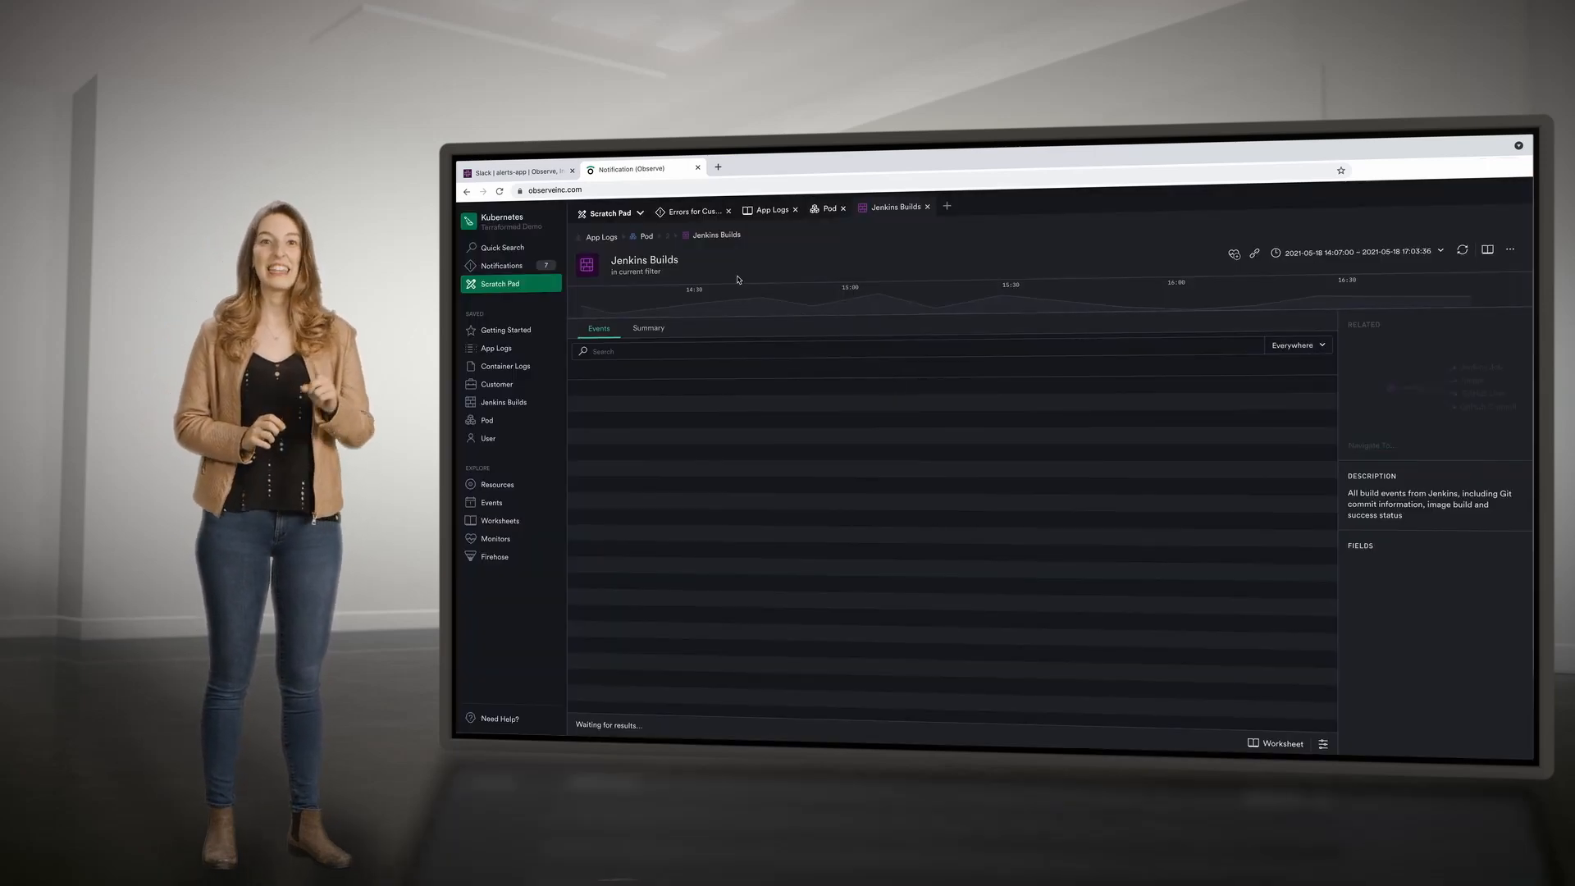
Step: Review the 'Small change to cache code' build and navigate to related Zendesk Tickets via 'zen'
{"action": "left_click", "coordinate": [647, 235]}
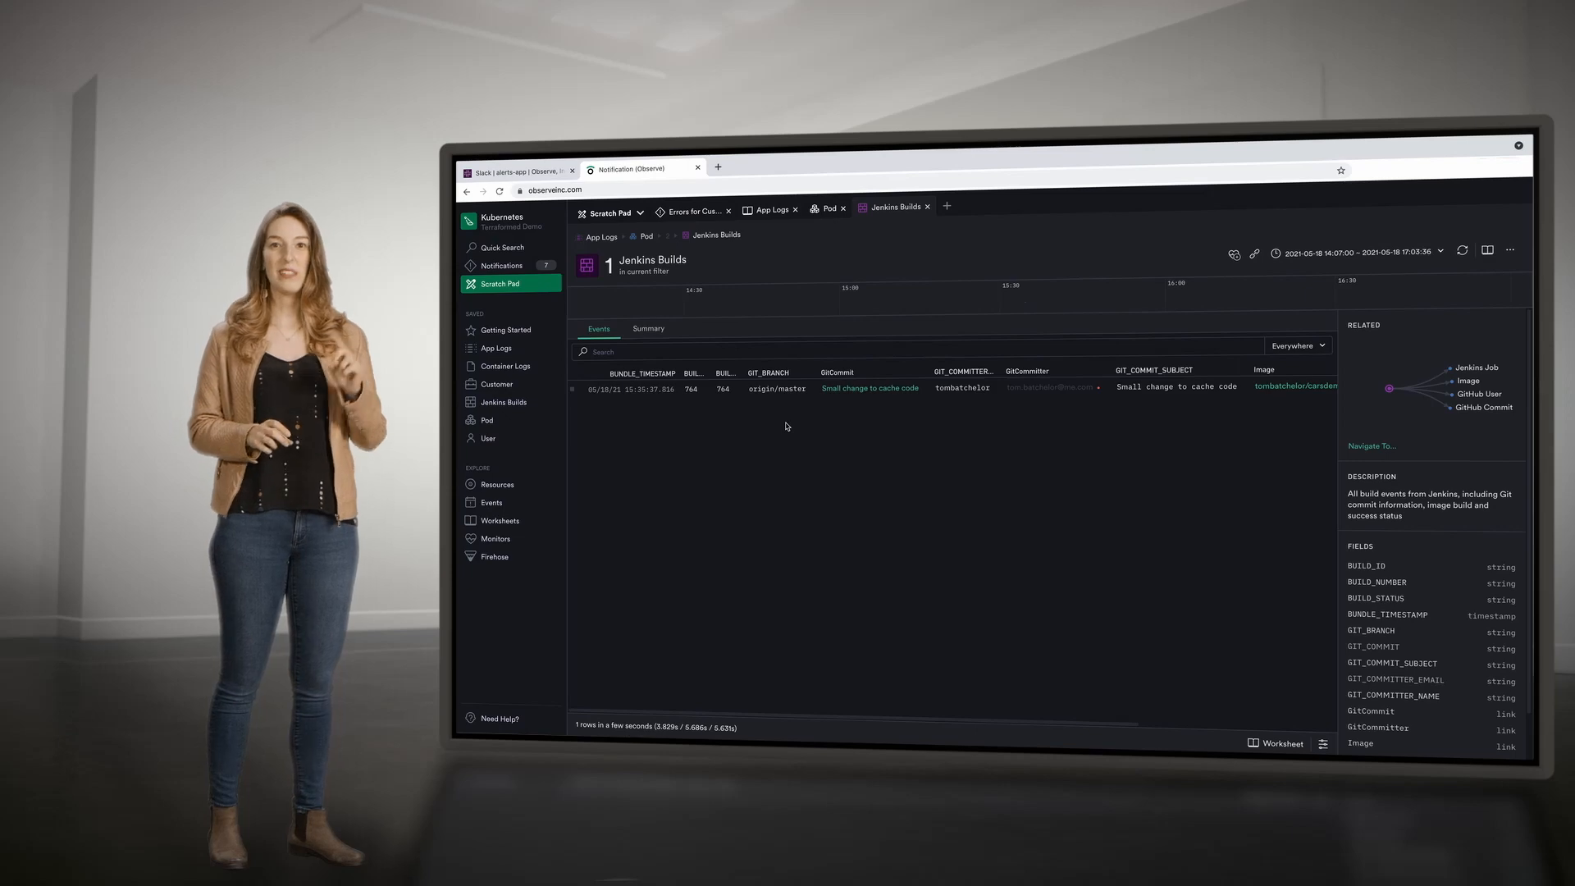
{"action": "mouse_move", "coordinate": [871, 433]}
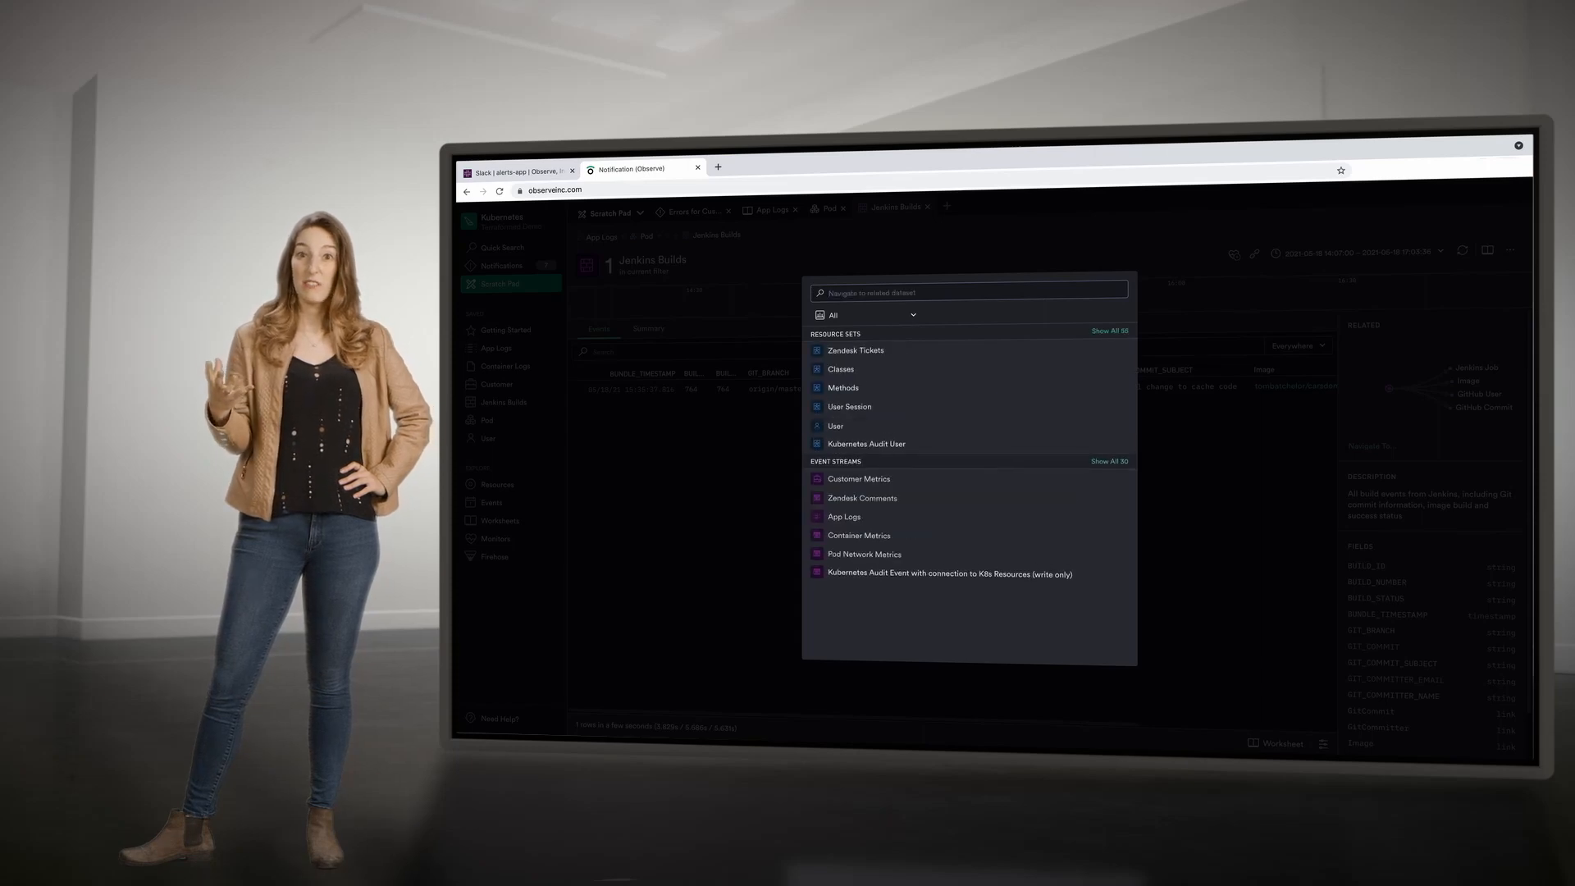
{"action": "type", "text": "zen"}
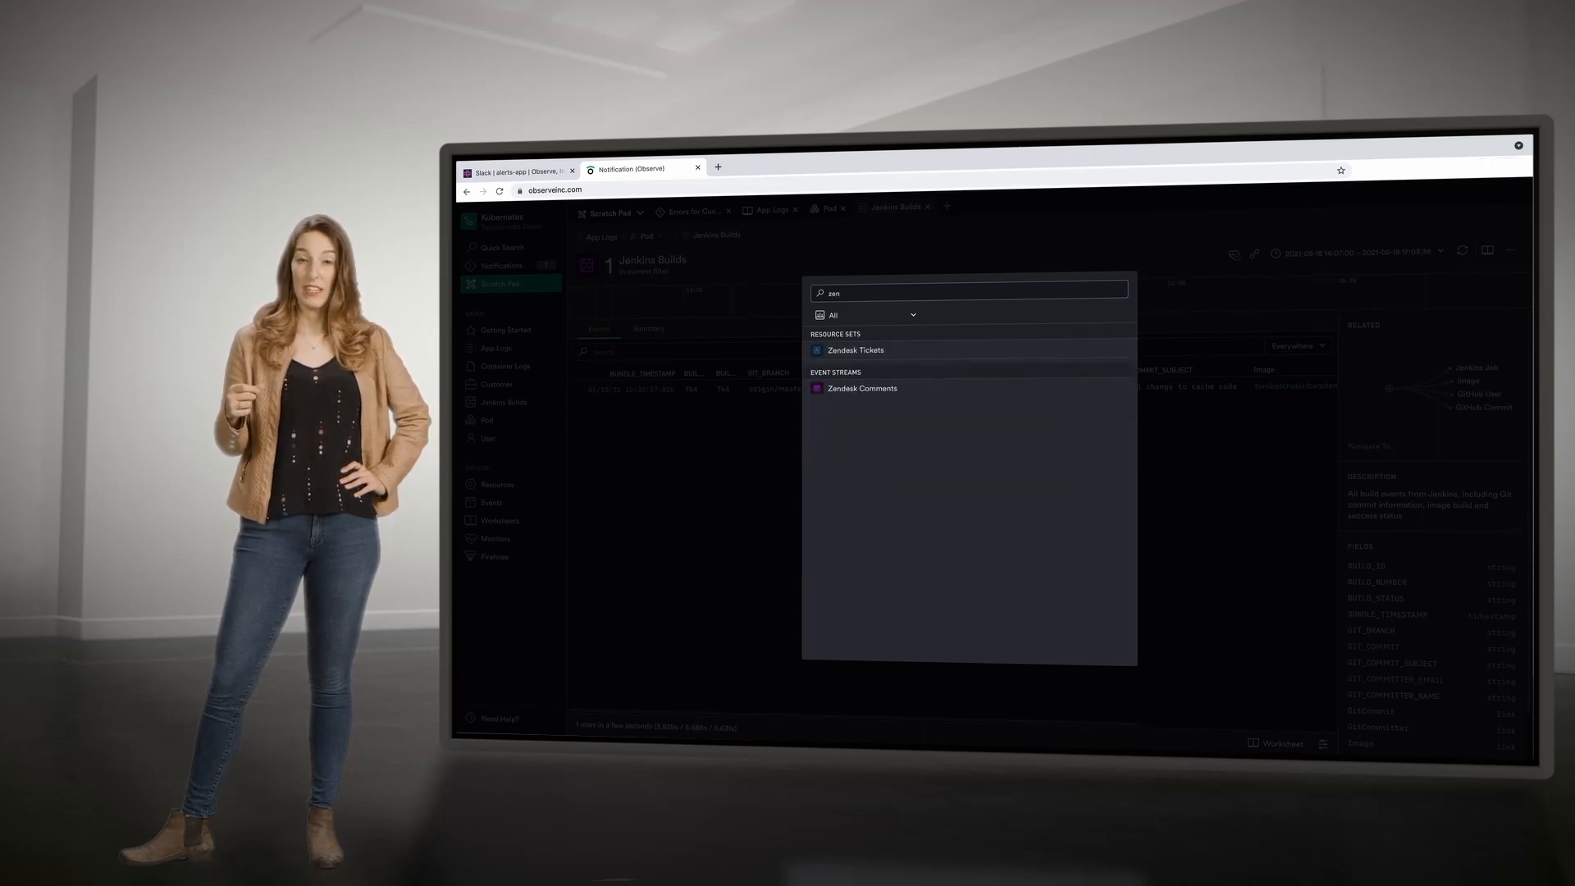
{"action": "left_click", "coordinate": [856, 351]}
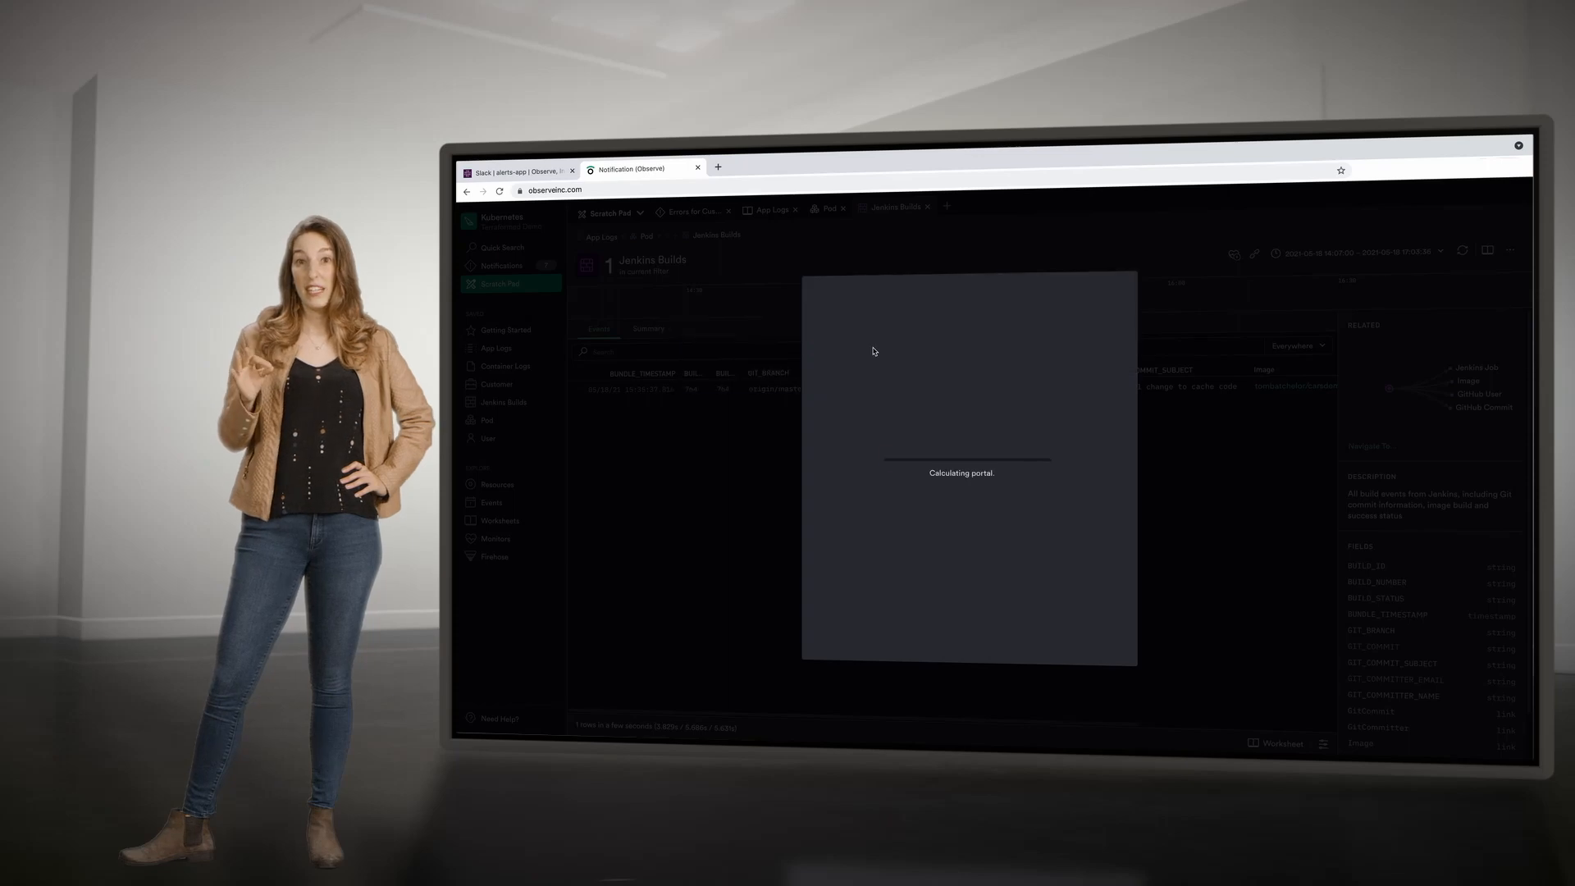